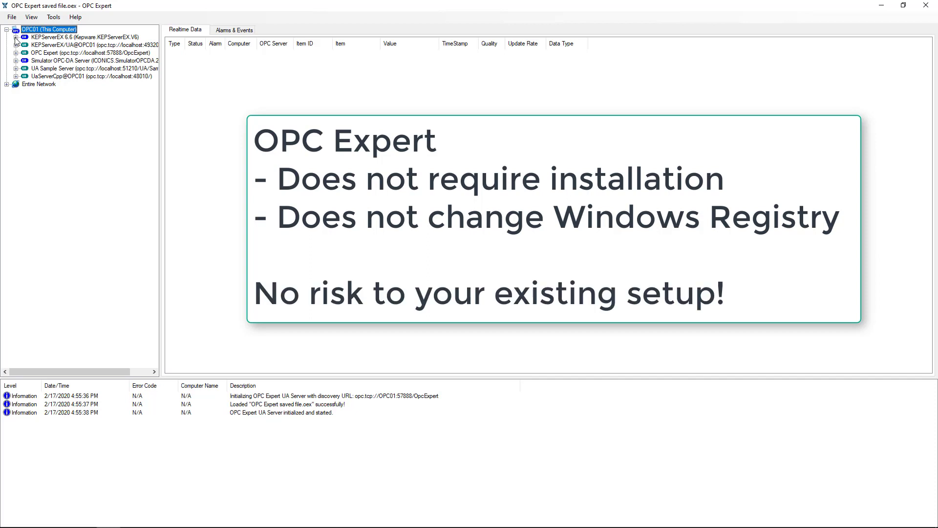
- Browse KEPServerEX 6.6 down through Factory to the OPCTI folder listing its tags
left_click(17, 36)
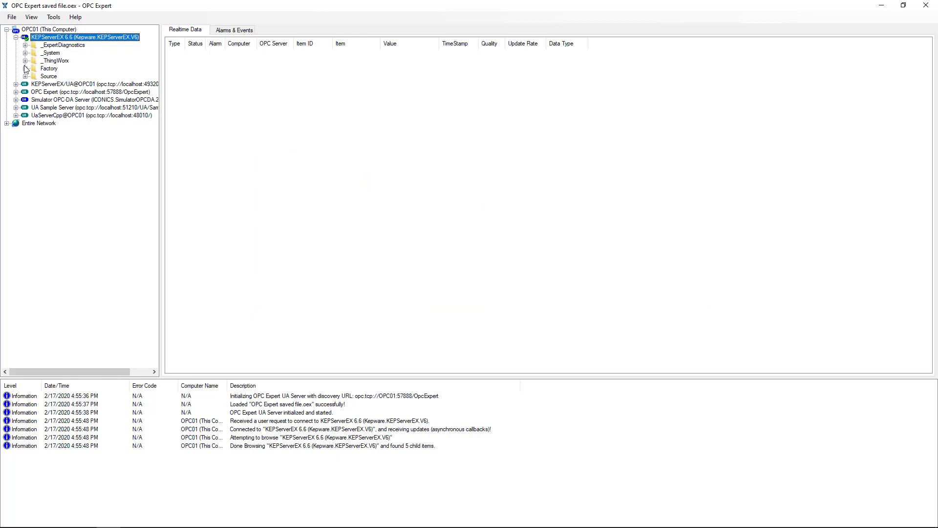
left_click(25, 68)
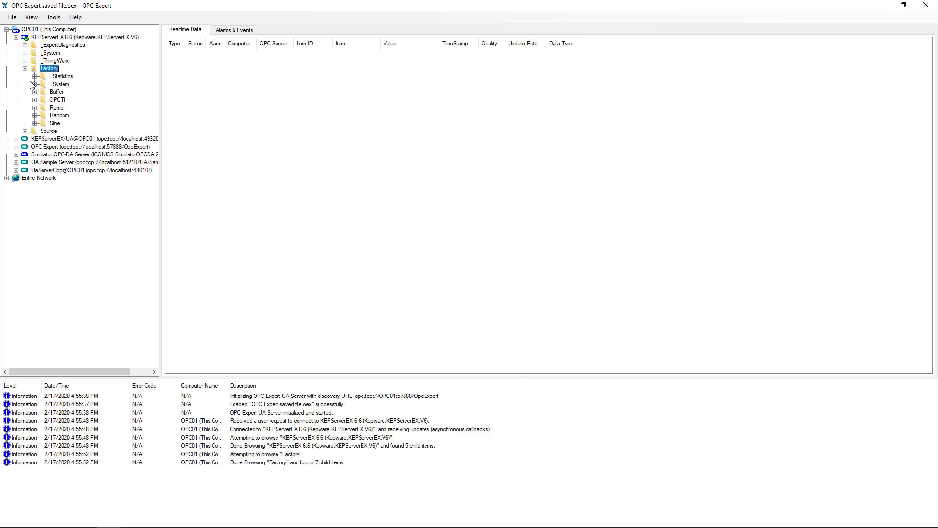
left_click(36, 99)
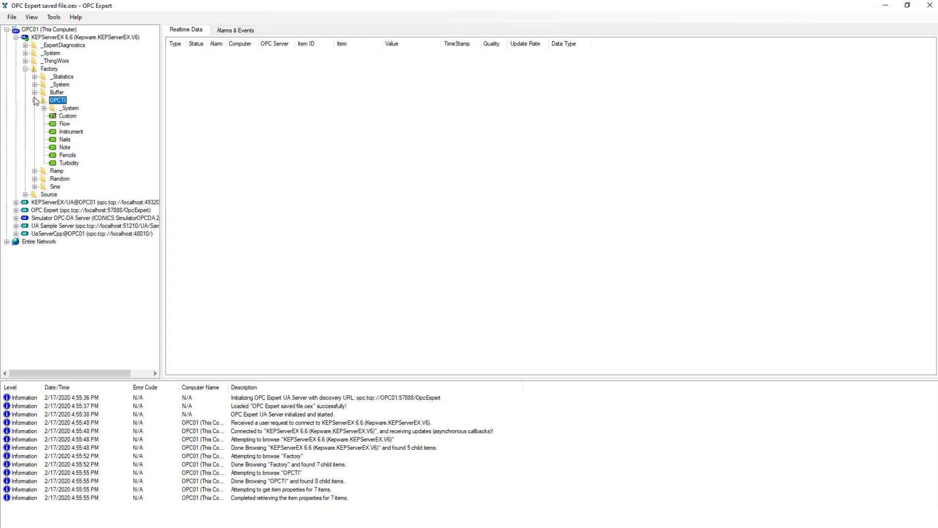
left_click(32, 17)
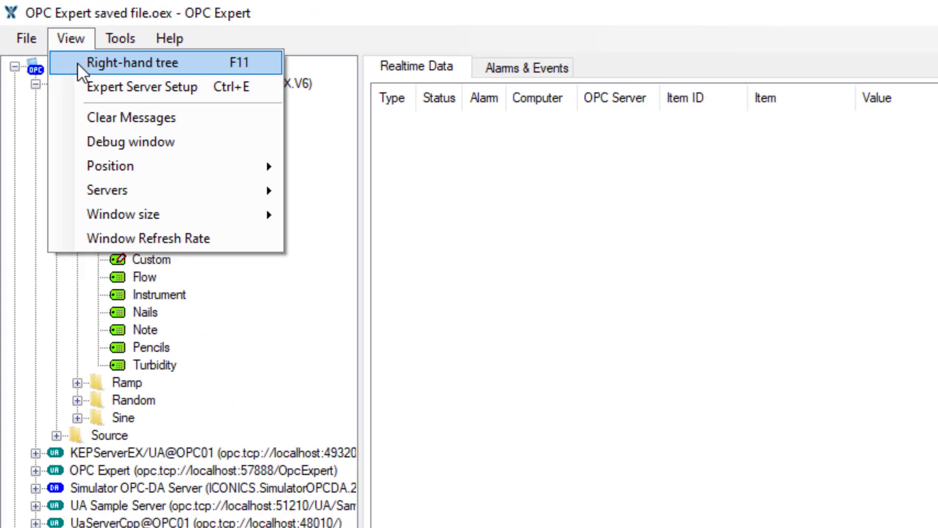
- Show a right-hand tree and browse OPC01's Simulator OPC-DA Server to its Numeric tags
left_click(138, 63)
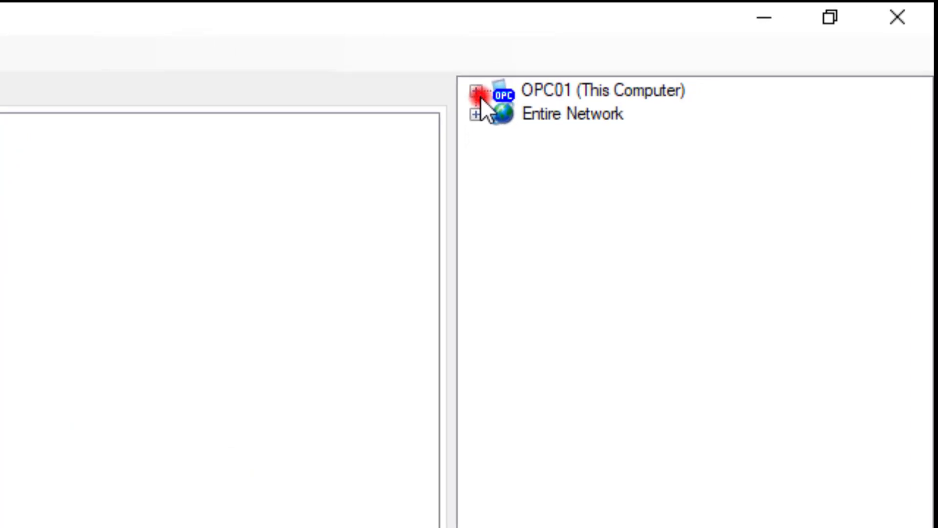
left_click(476, 95)
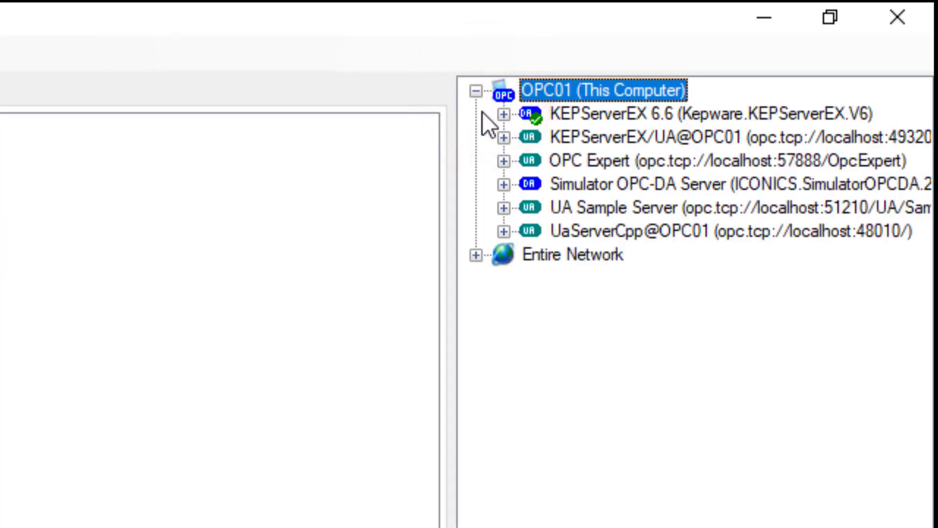
left_click(489, 183)
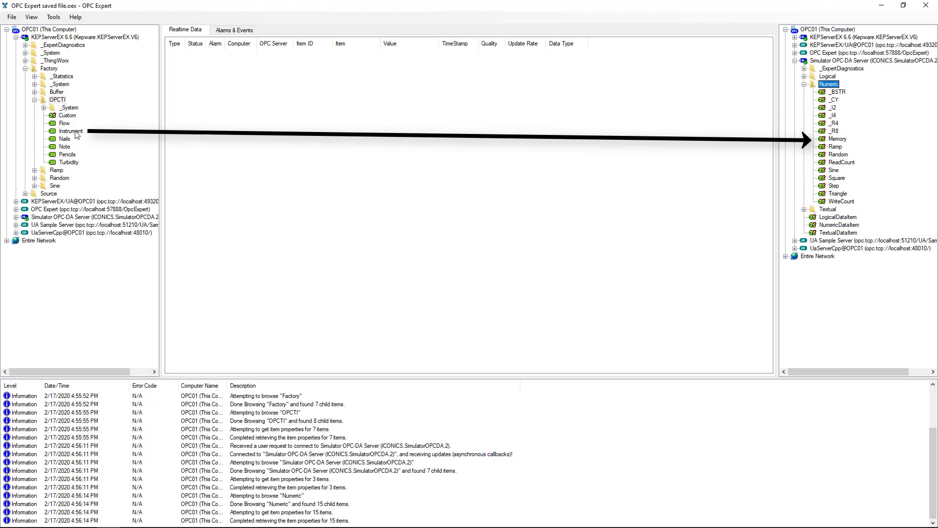
- Bridge the KEPServerEX Instrument tag to the Simulator Memory tag, accepting the type mismatch
left_click(70, 130)
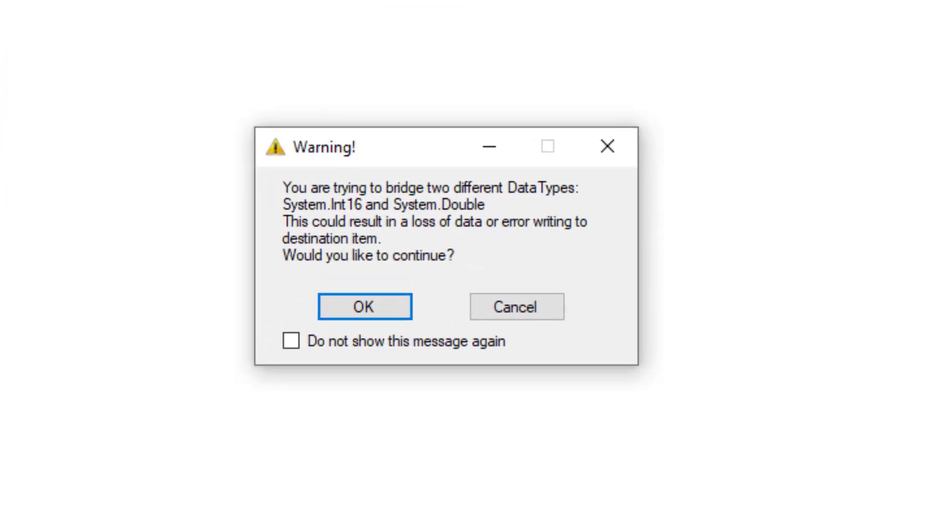
mouse_move(407, 309)
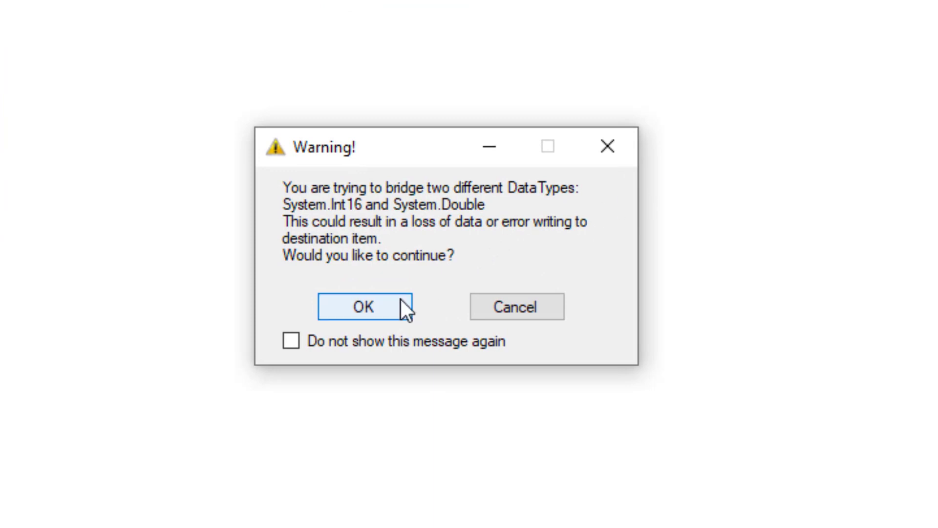
left_click(363, 306)
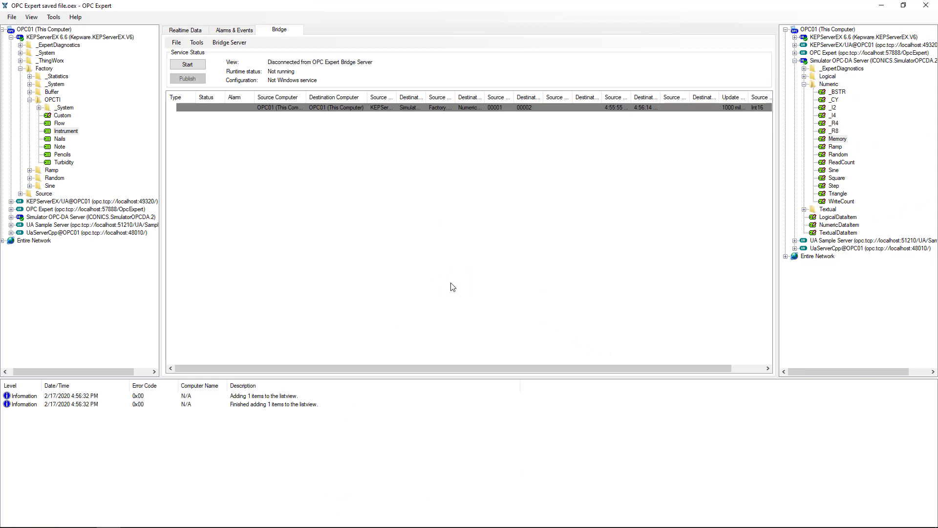
mouse_move(273, 137)
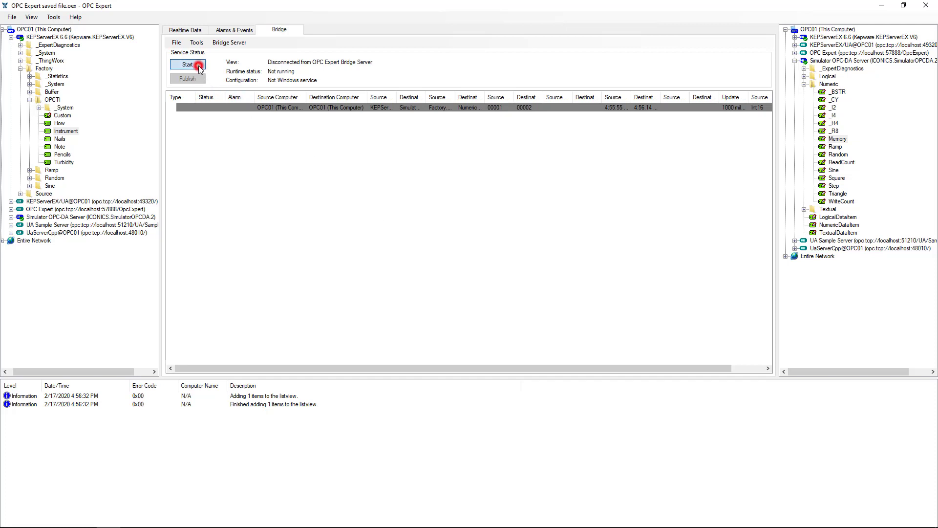
- Start the bridge server so the Int16-to-Double bridge updates with good status
left_click(188, 64)
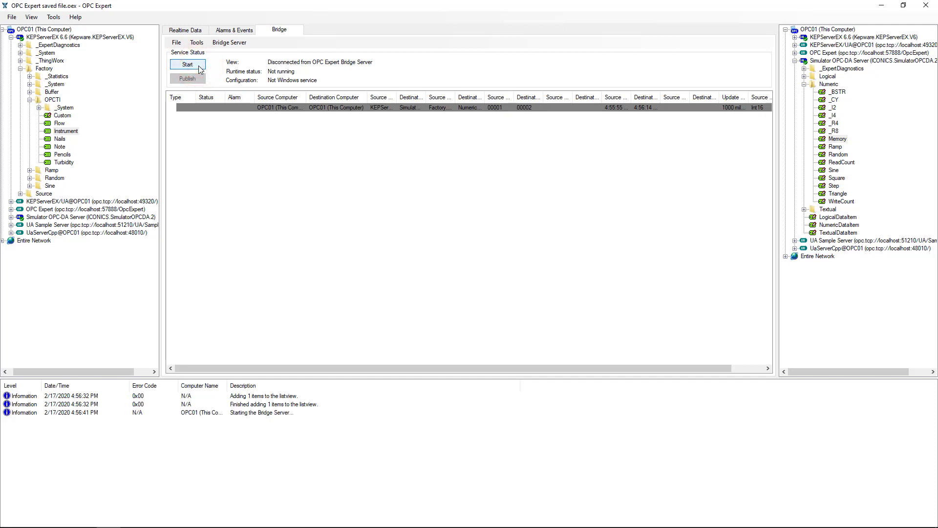
left_click(188, 64)
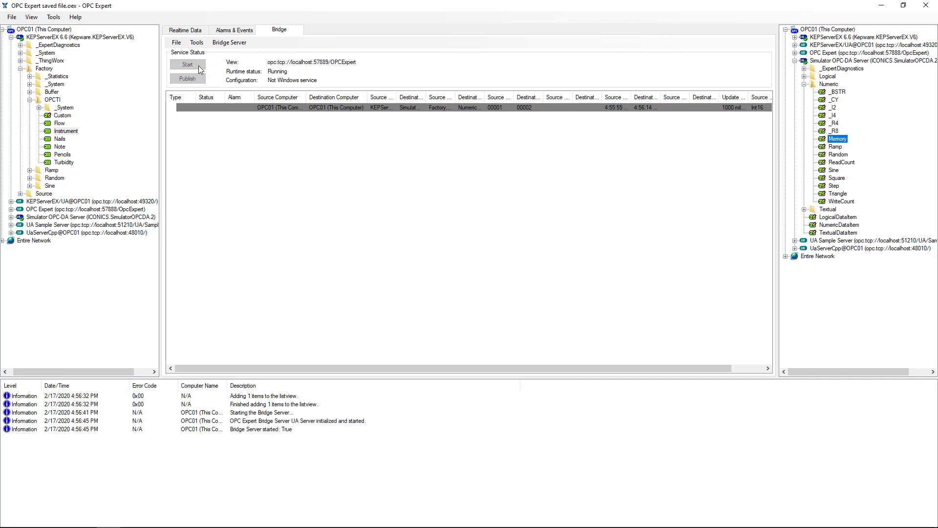
left_click(187, 64)
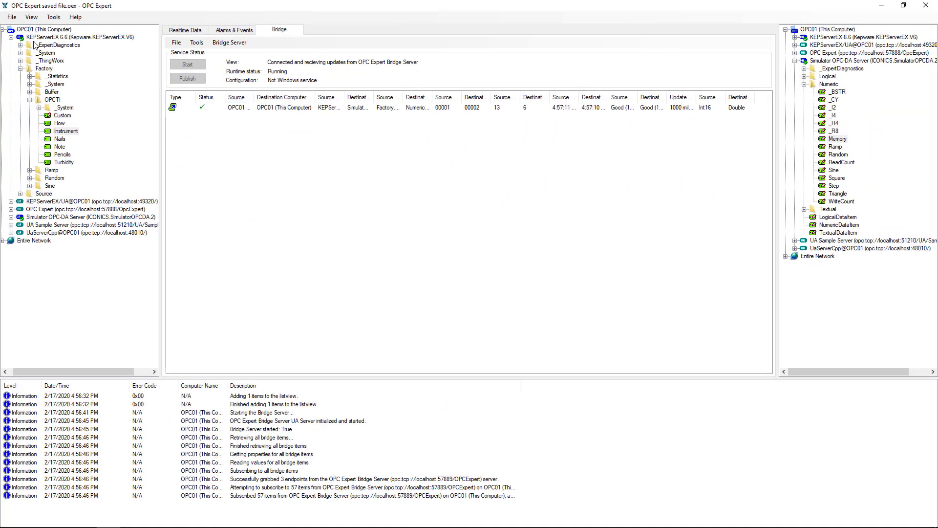
- Collapse KEPServerEX and browse UA Sample Server down to its Static Scalar items
left_click(11, 37)
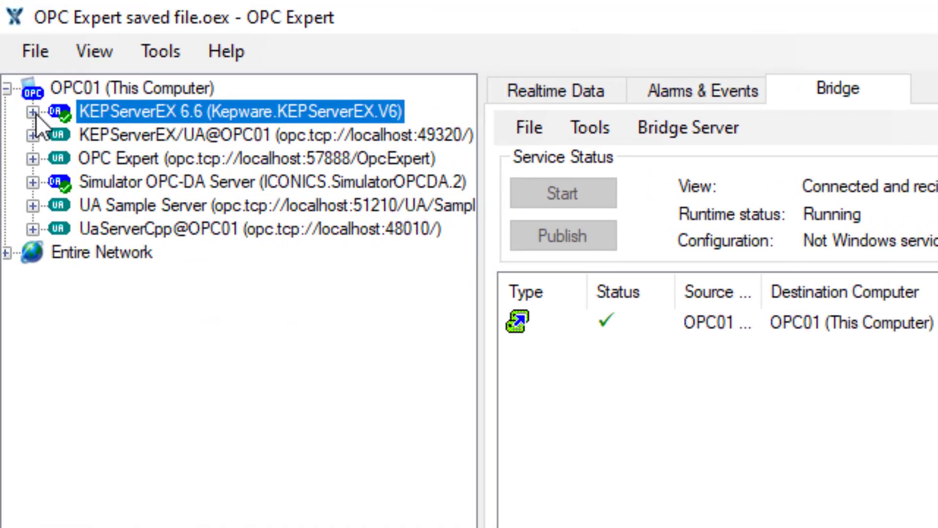
mouse_move(39, 215)
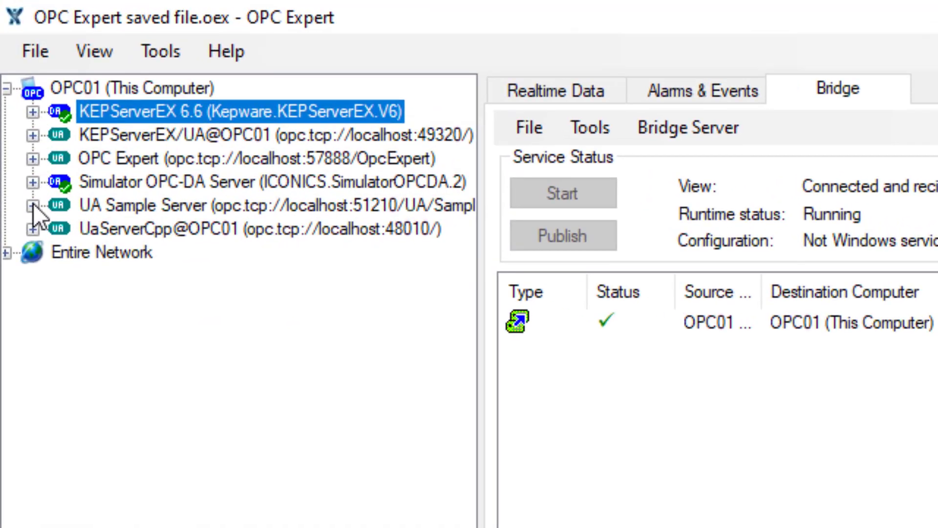
left_click(34, 204)
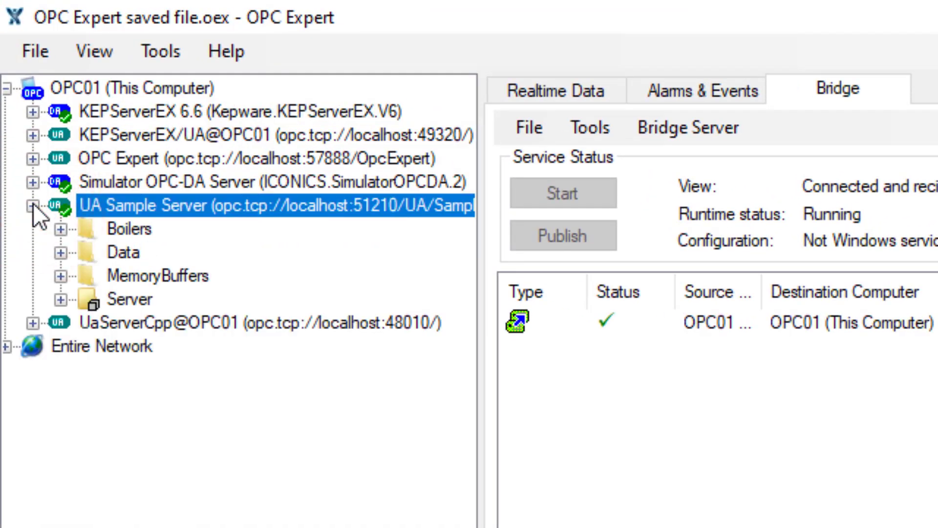
left_click(57, 251)
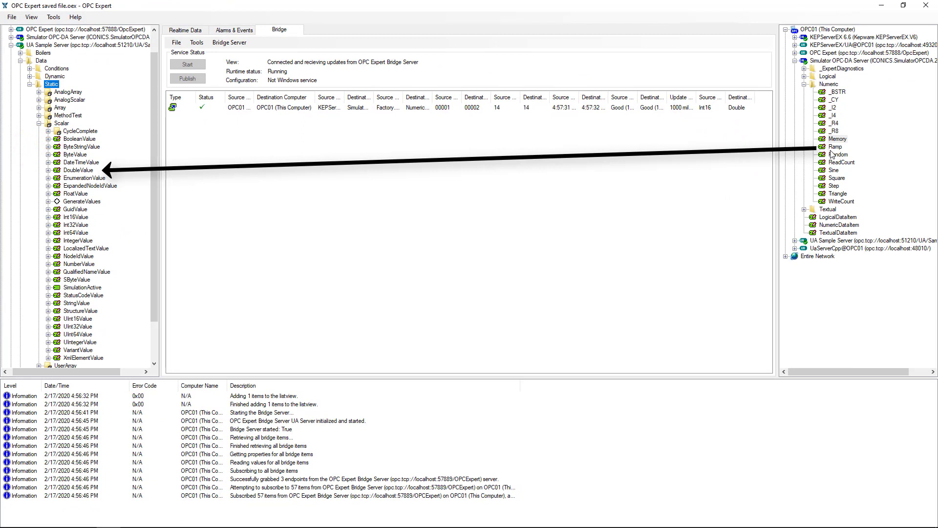
- Bridge a Simulator Numeric tag to the UA Sample Server's DoubleValue and publish it
left_click(836, 146)
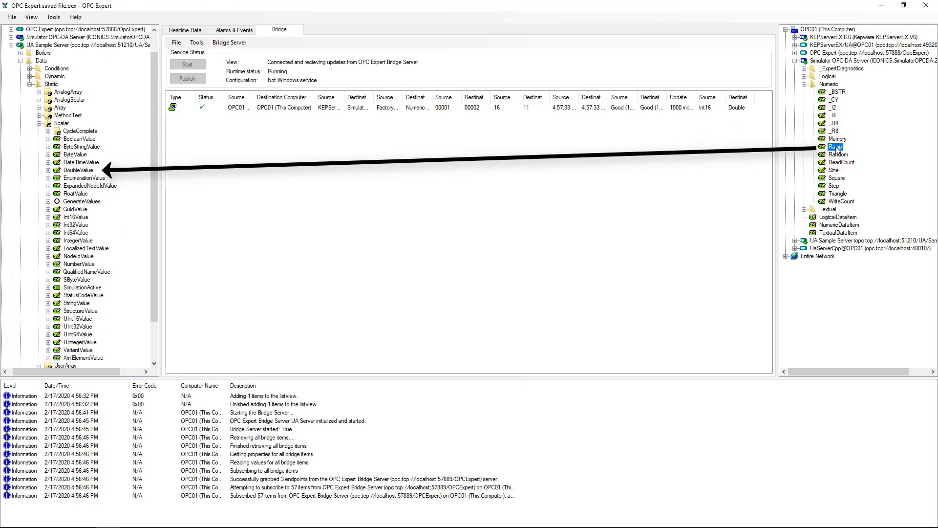
left_click(839, 153)
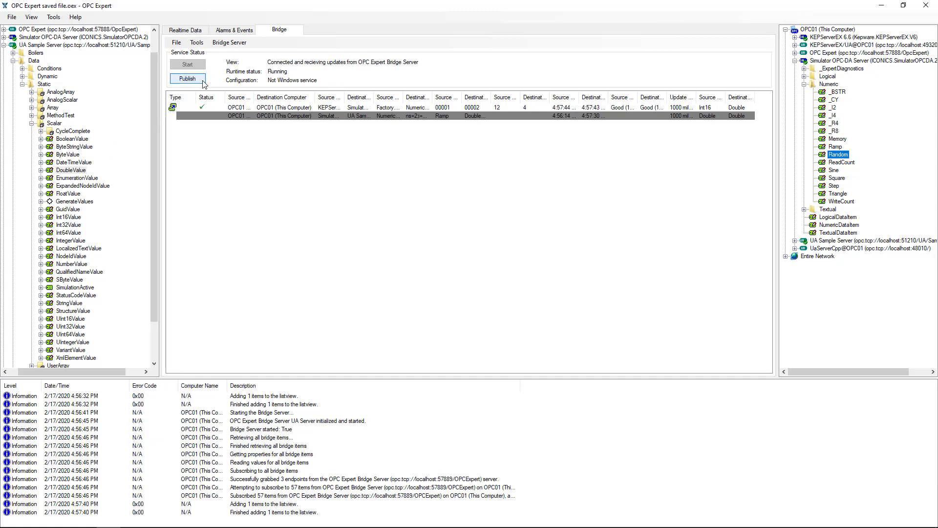
left_click(188, 78)
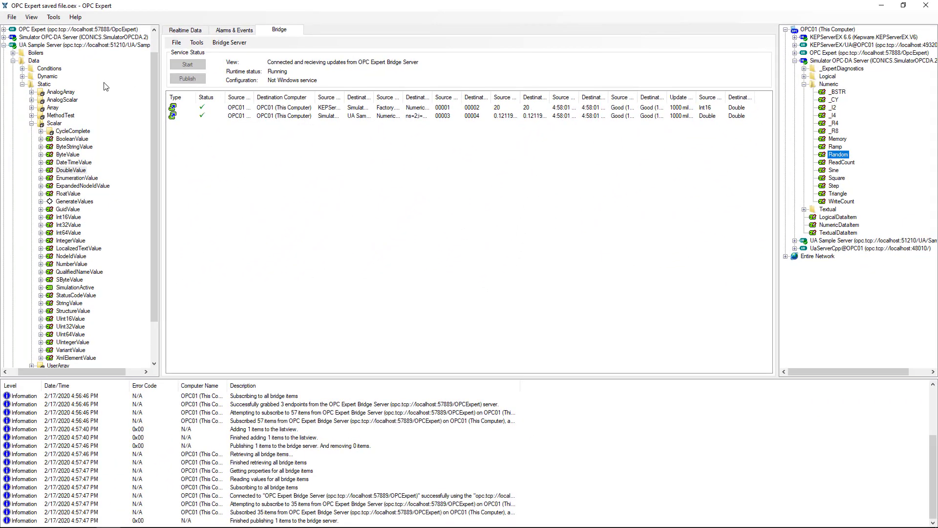
- Switch the UA Sample Server branch from Static to its Dynamic Scalar items
left_click(23, 88)
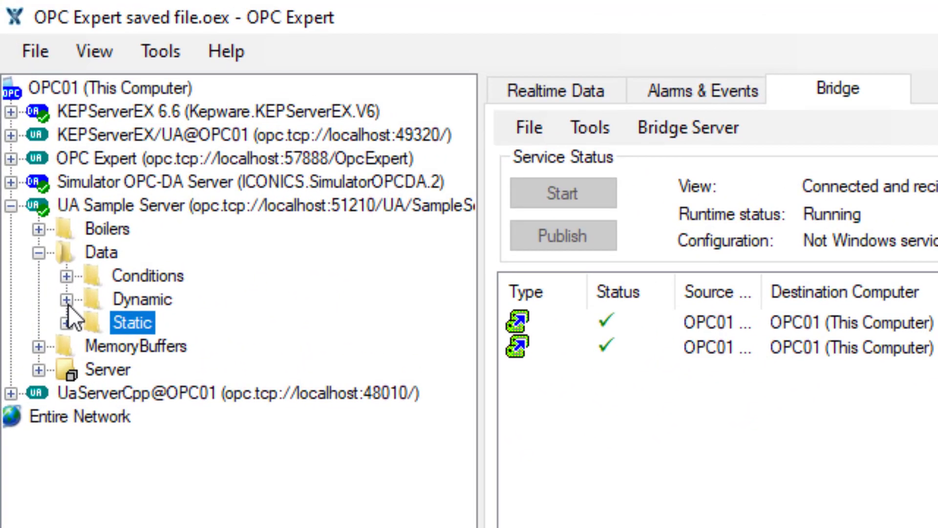
left_click(67, 299)
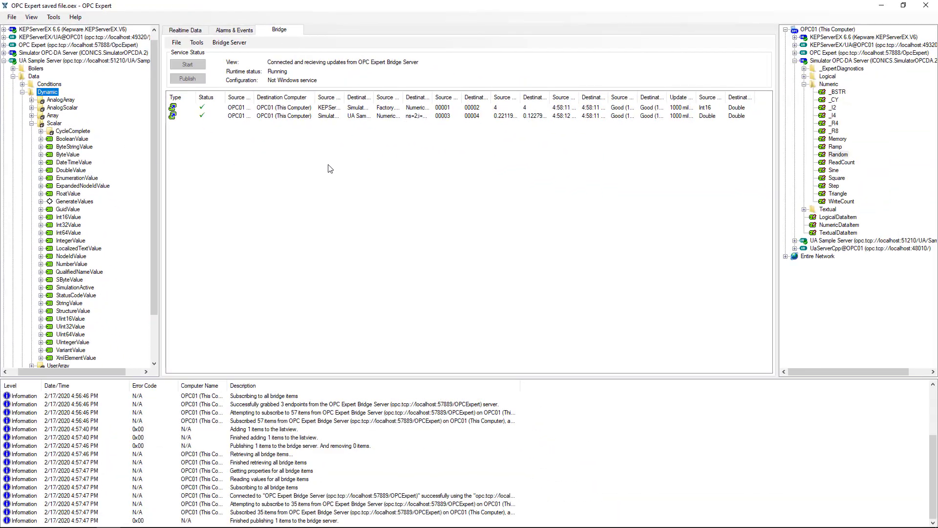
- Browse UaServerCpp through Demo to its 000_Static Scalar items
left_click(795, 60)
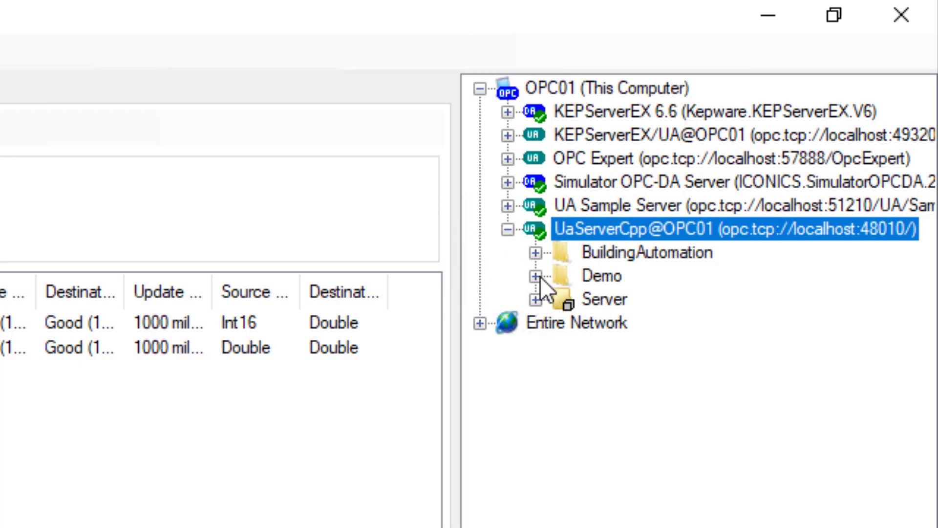
left_click(543, 275)
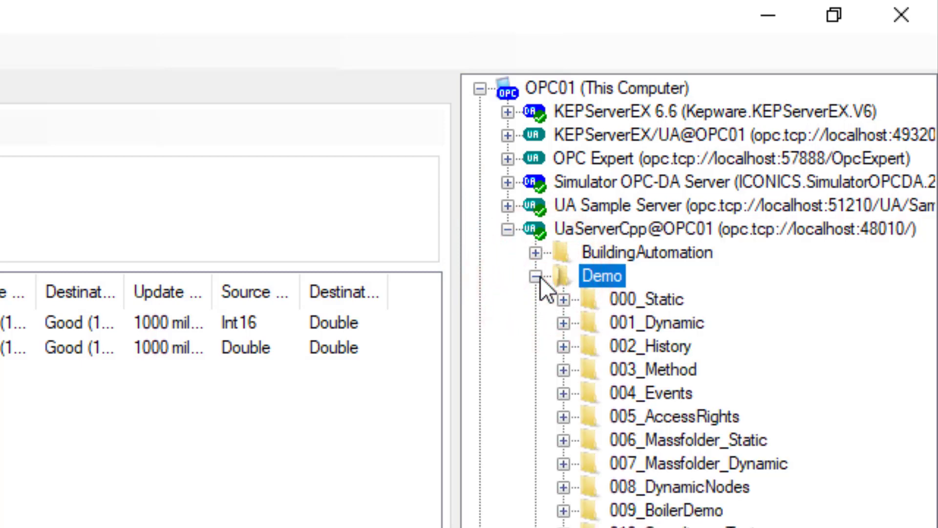
left_click(566, 321)
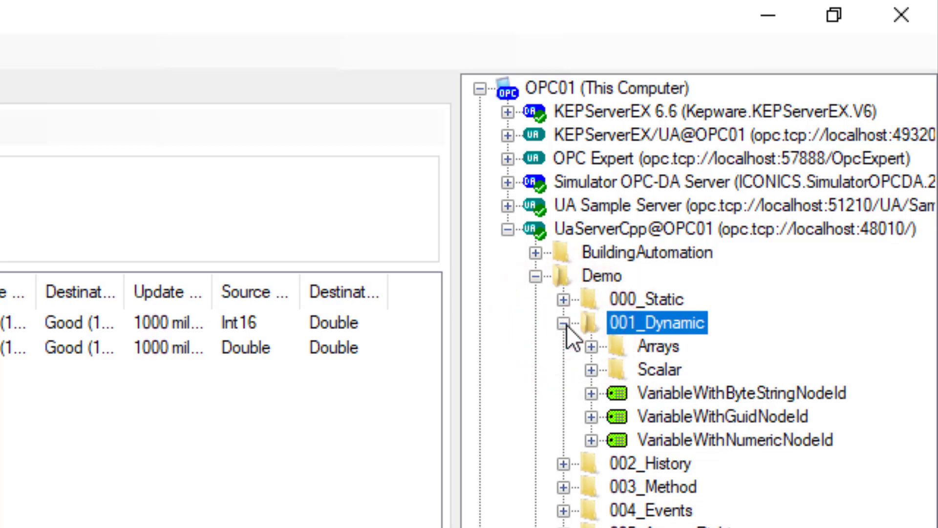
left_click(541, 321)
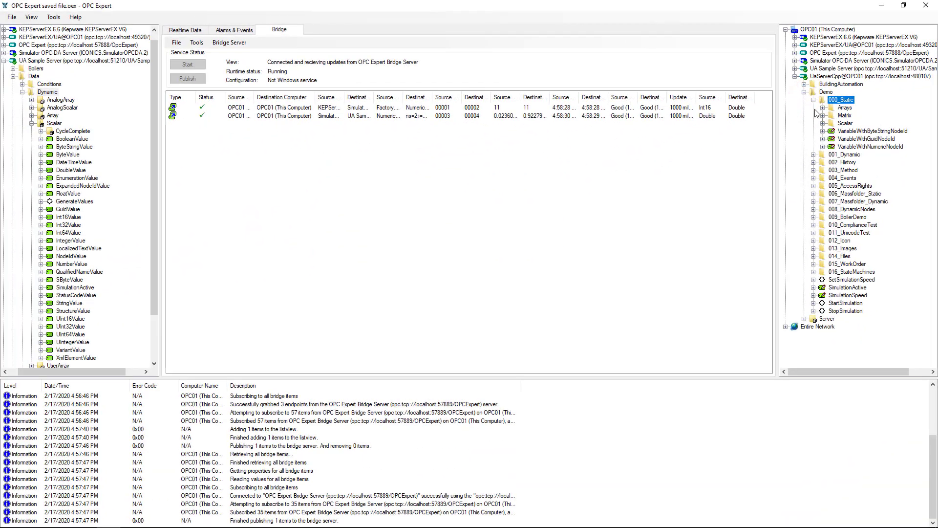
left_click(815, 99)
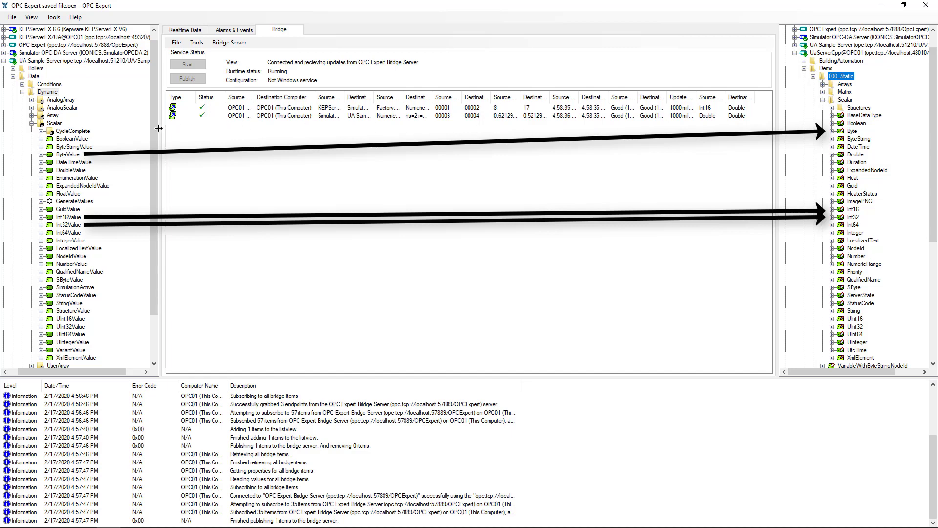
- Bridge ByteValue, Int16Value and Int32Value to UaServerCpp's Byte, Int16 and Int32 and publish them
left_click(68, 153)
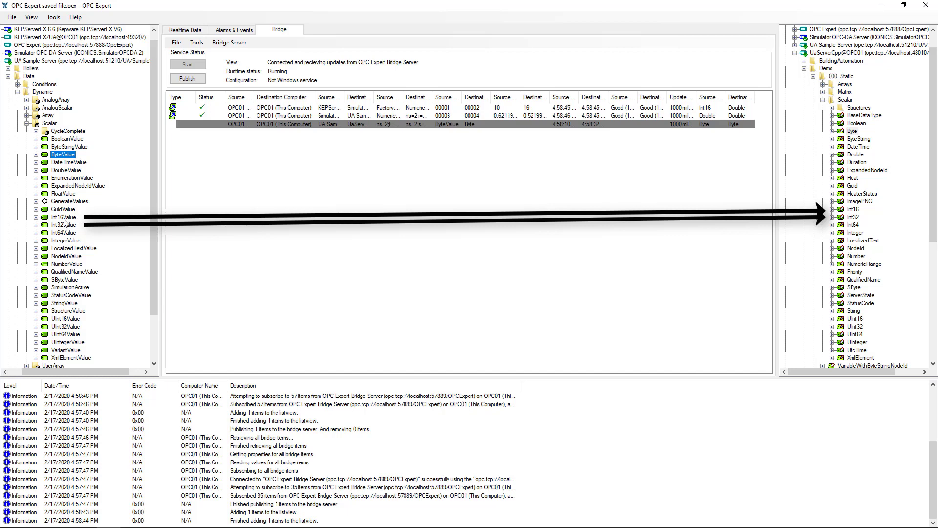
left_click(62, 217)
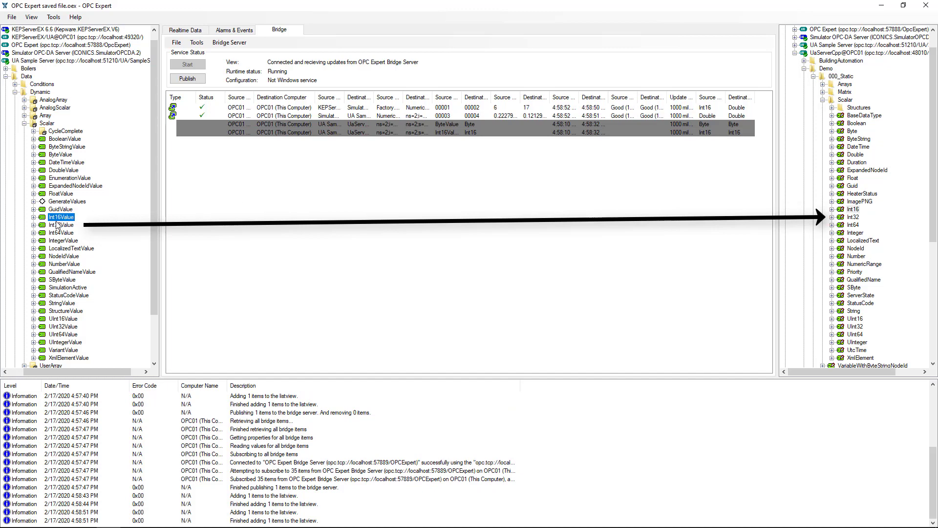
left_click(59, 224)
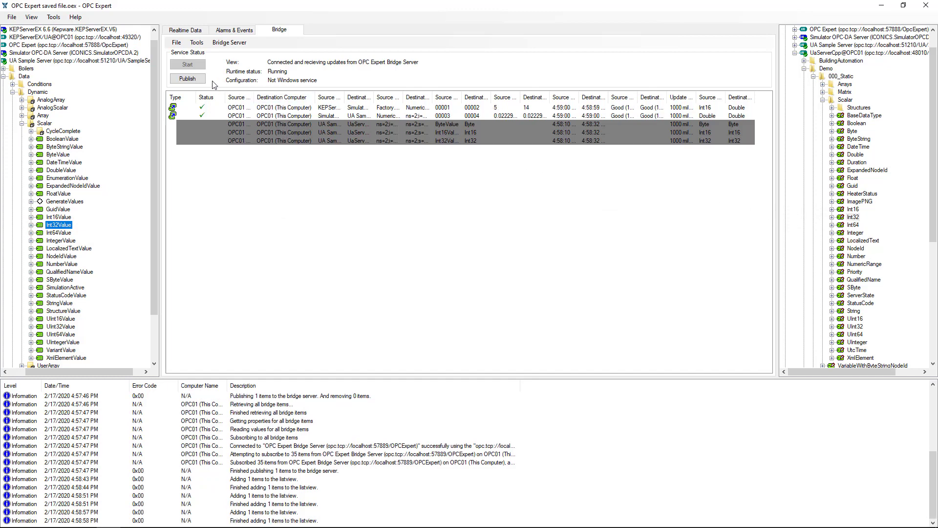
left_click(188, 78)
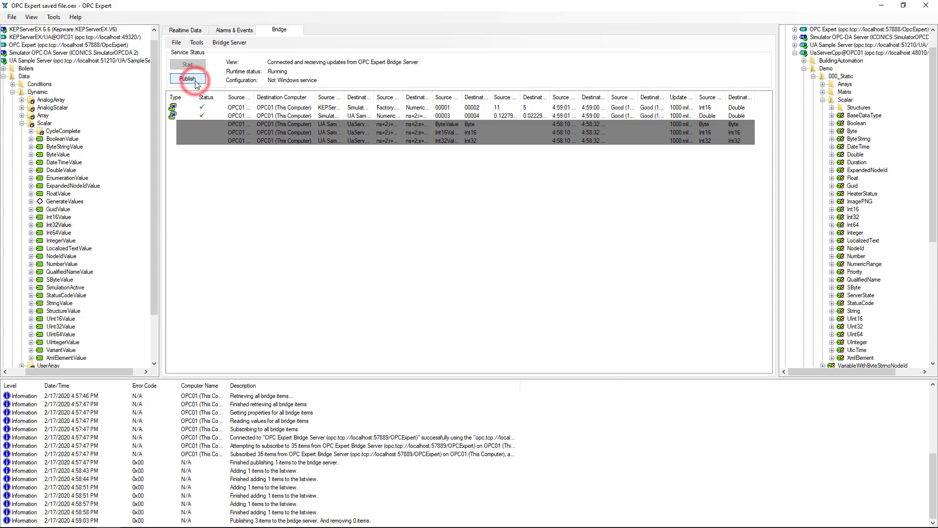
left_click(188, 78)
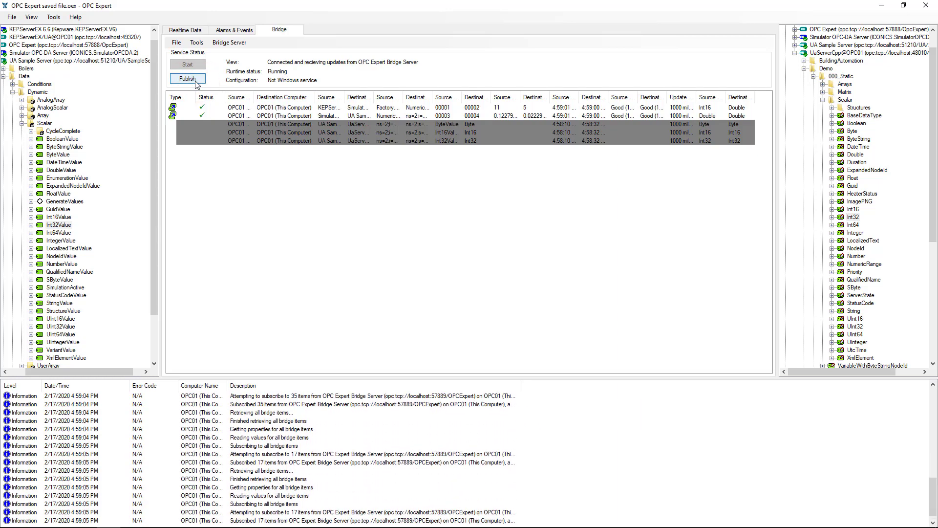
left_click(187, 79)
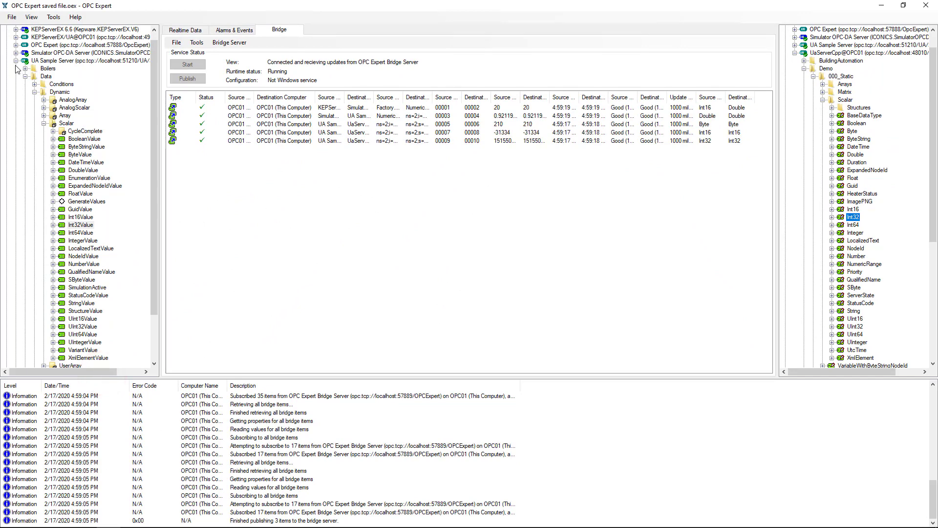
- Collapse UaServerCpp's 000_Static folder to show the Demo subfolders
left_click(18, 67)
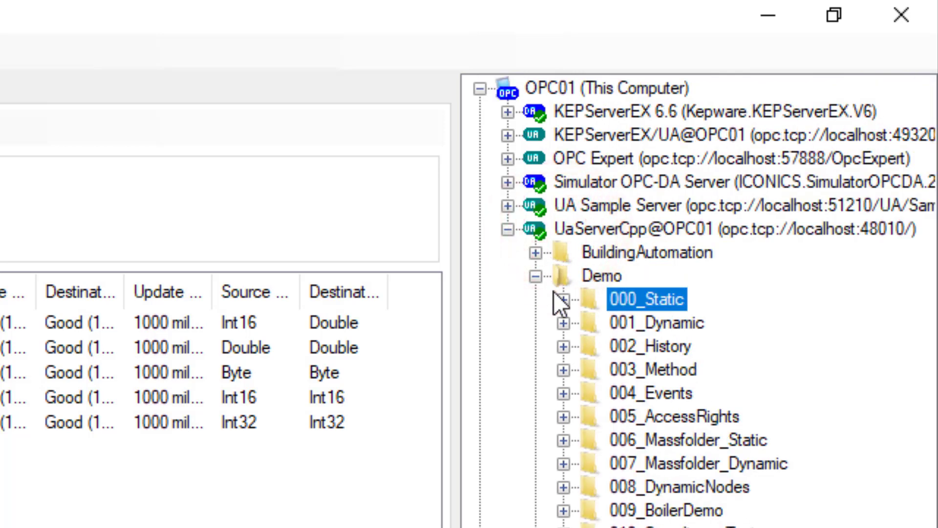
mouse_move(569, 344)
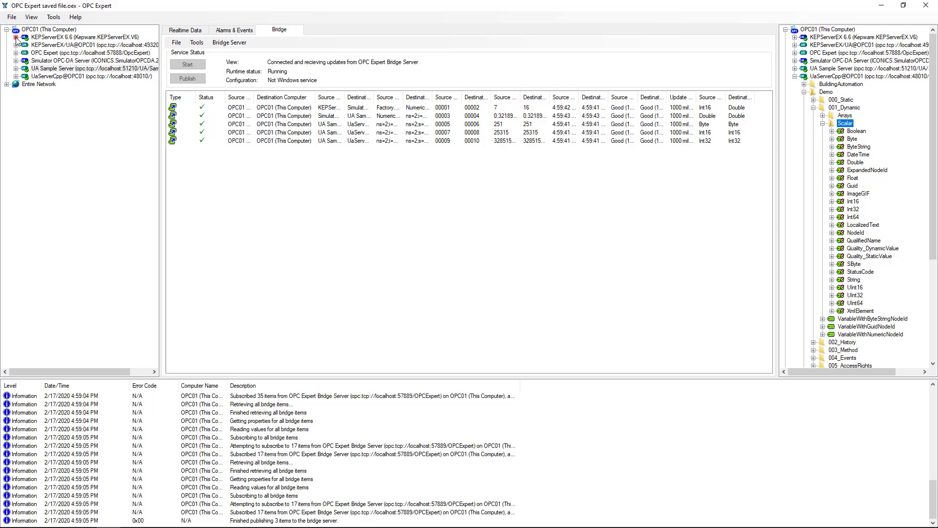
- Bridge UaServerCpp's Int16 item to KEPServerEX's Custom tag despite the type mismatch and publish it
left_click(17, 37)
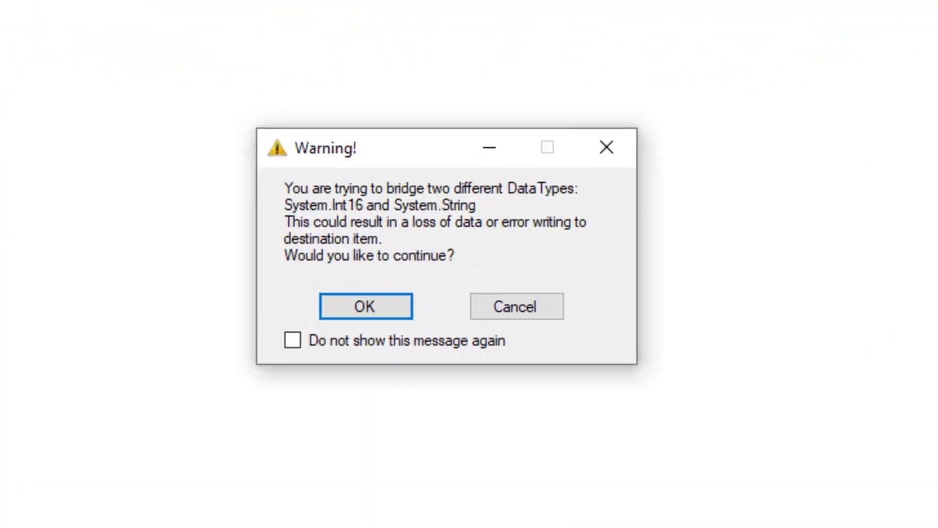
left_click(364, 306)
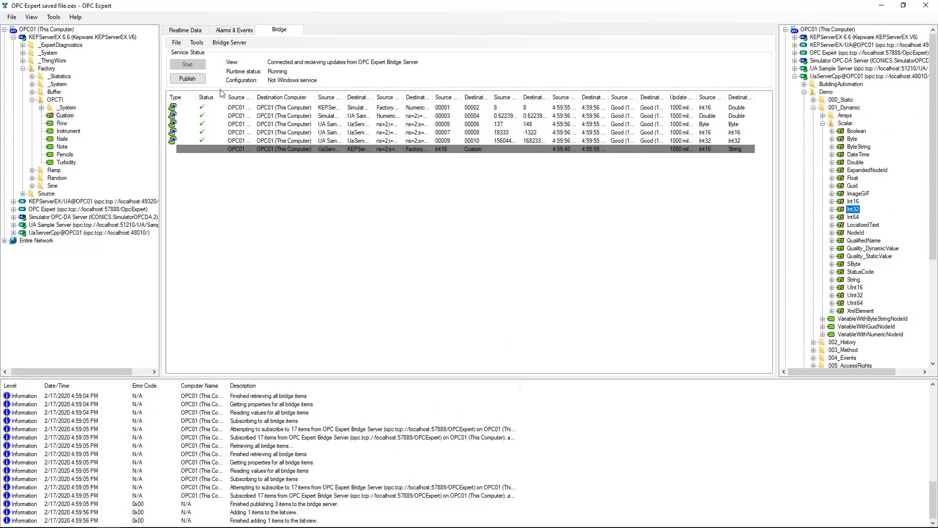
left_click(188, 78)
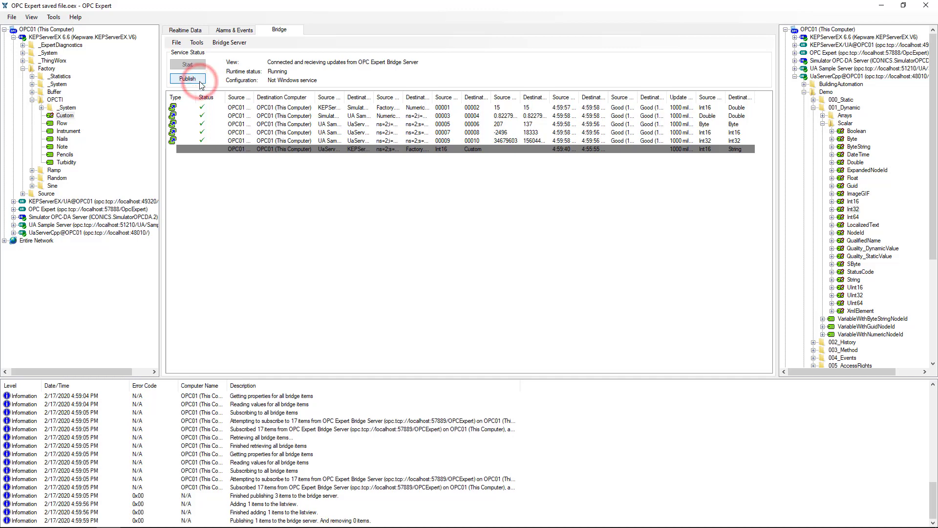